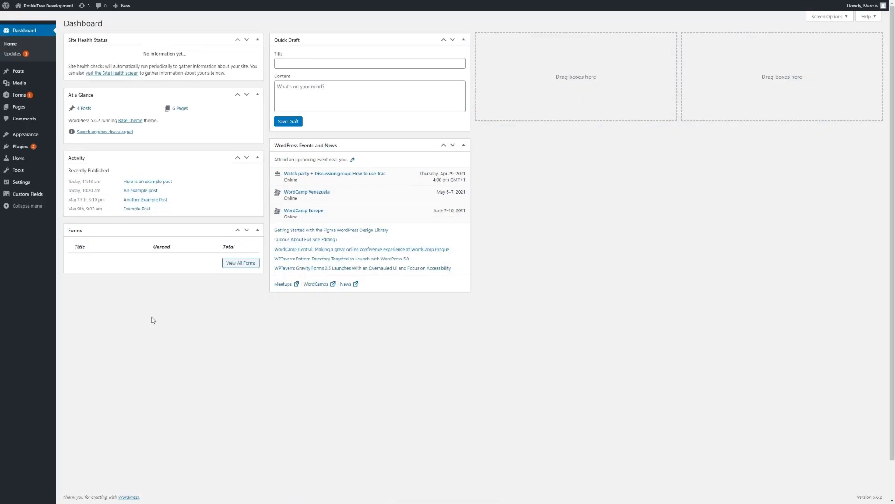
mouse_move(18, 158)
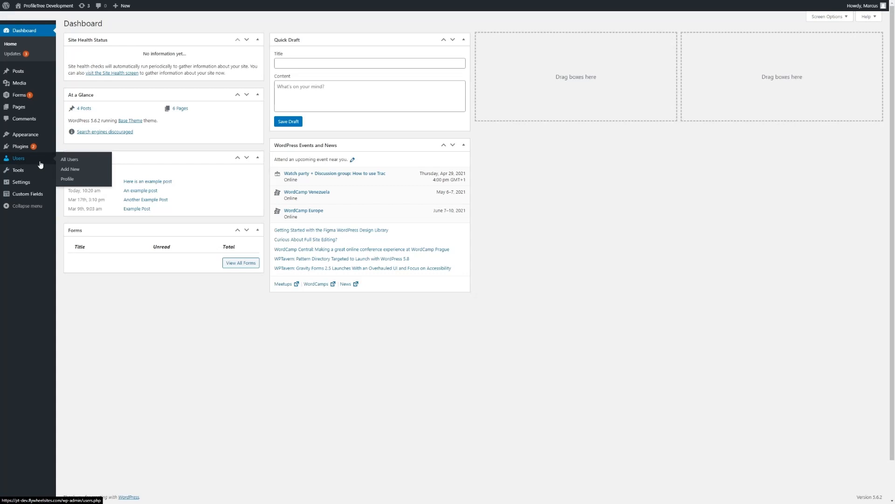
Show all users, filter the list to the single Editor, then show all ten again
left_click(69, 159)
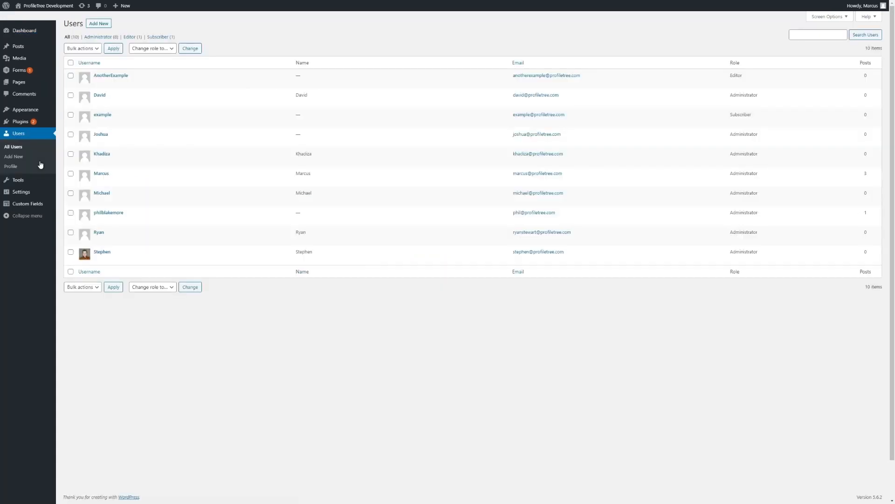
mouse_move(99, 95)
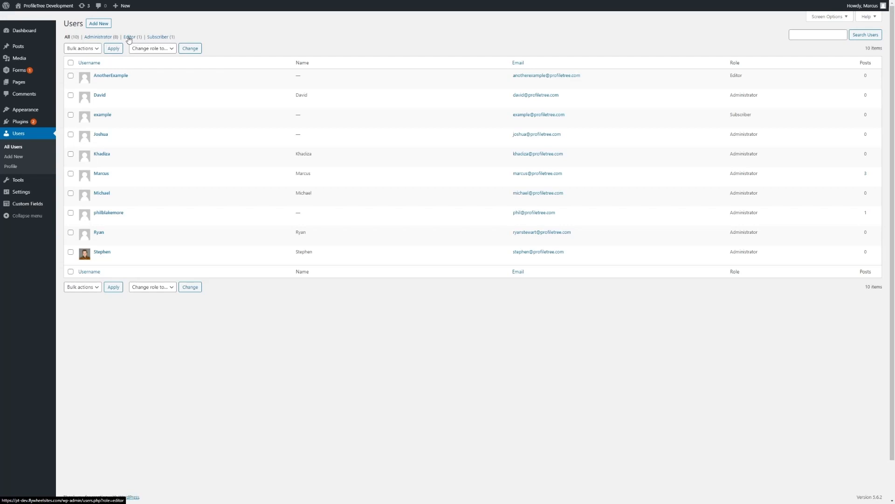
left_click(131, 37)
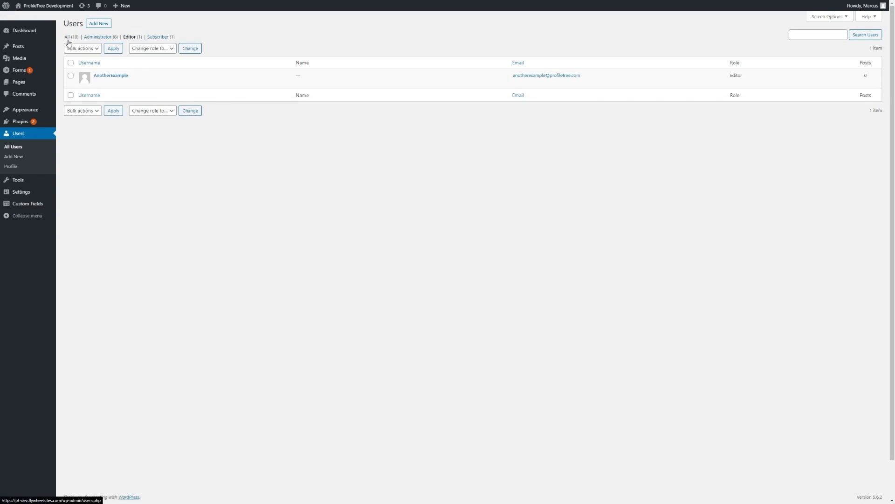
left_click(67, 36)
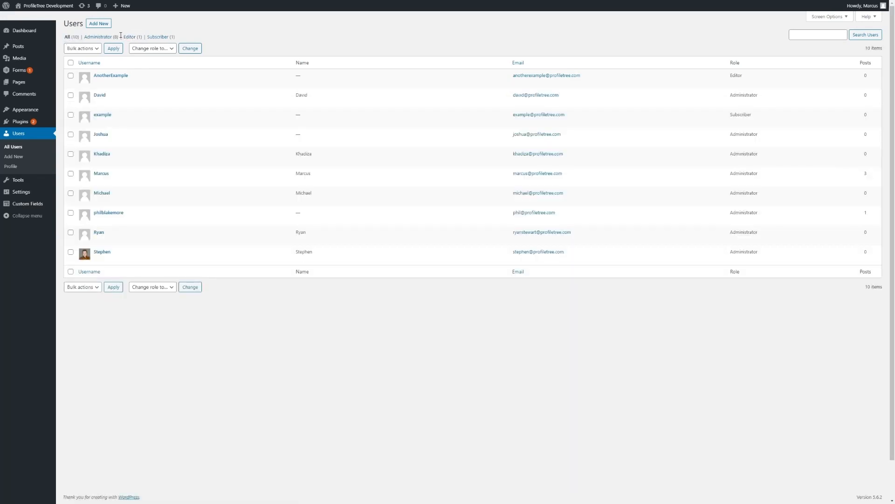
mouse_move(188, 38)
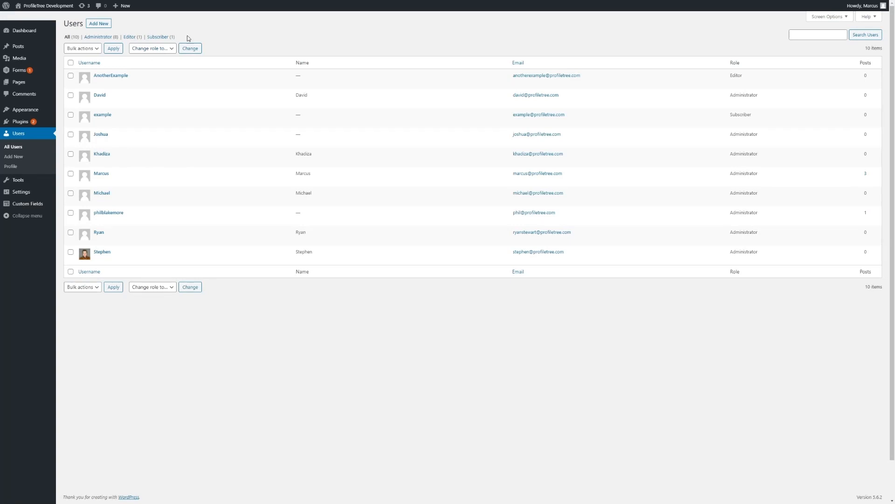
mouse_move(109, 59)
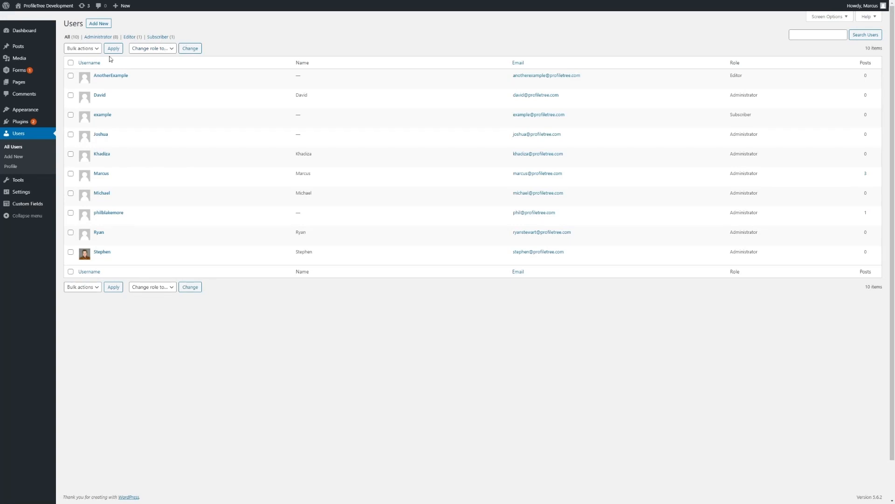
mouse_move(111, 75)
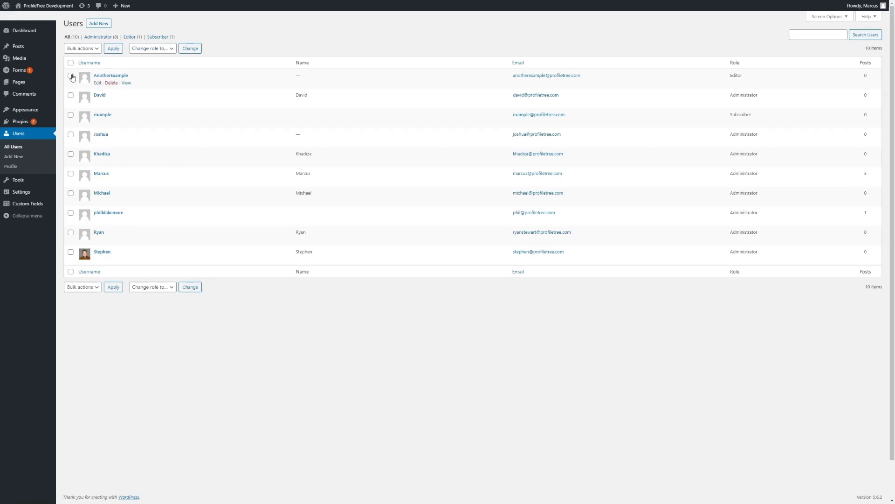
left_click(71, 76)
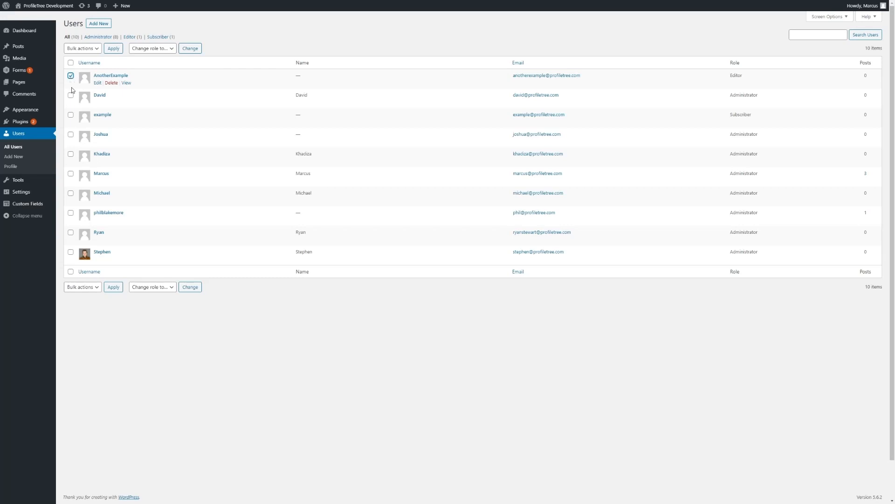
mouse_move(78, 114)
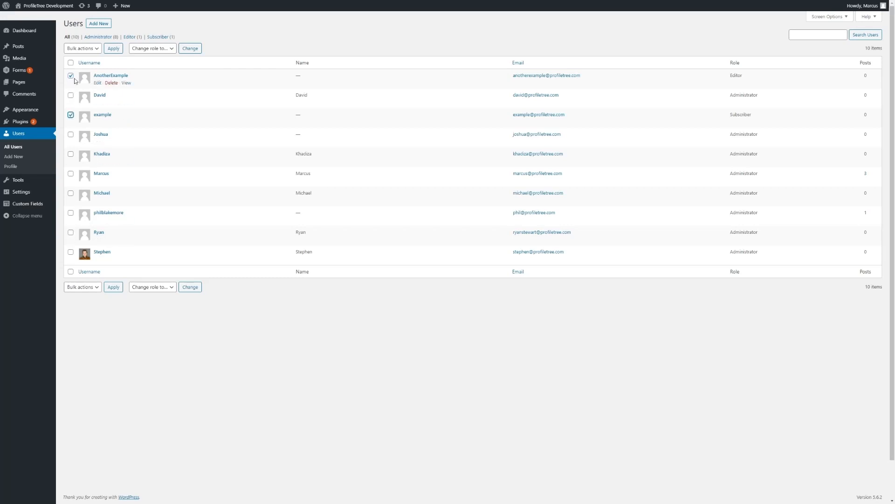
left_click(81, 48)
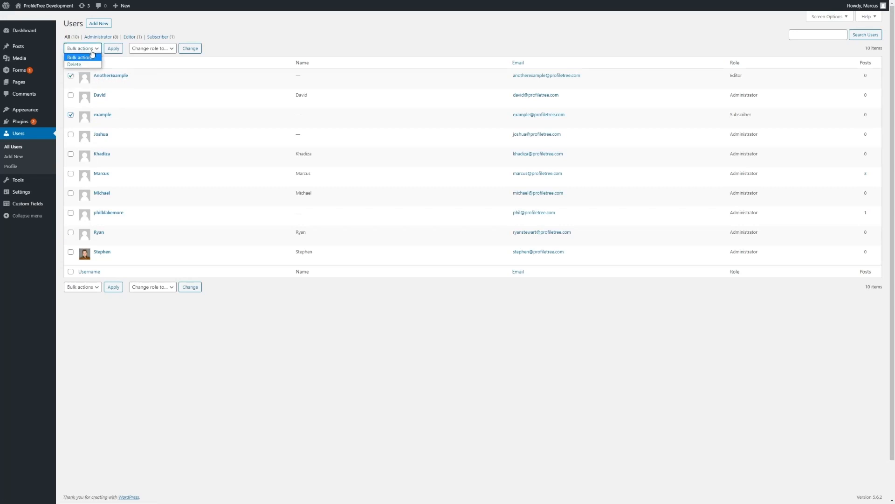
left_click(74, 64)
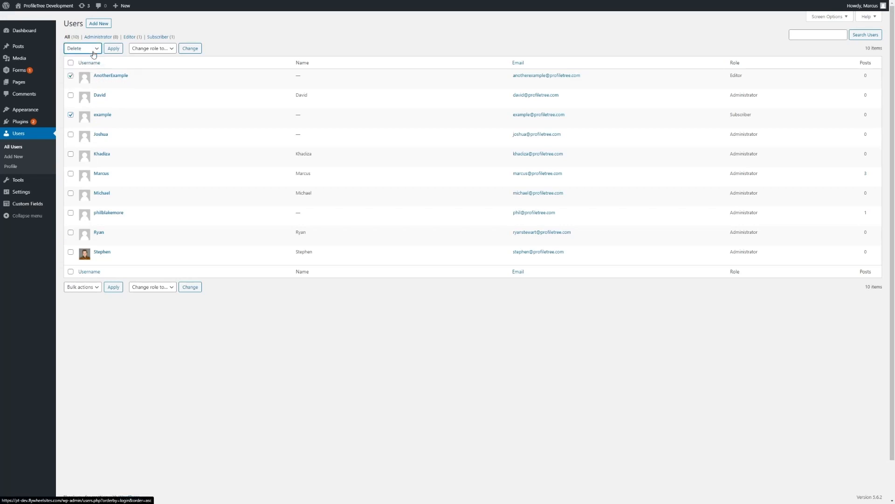
left_click(152, 48)
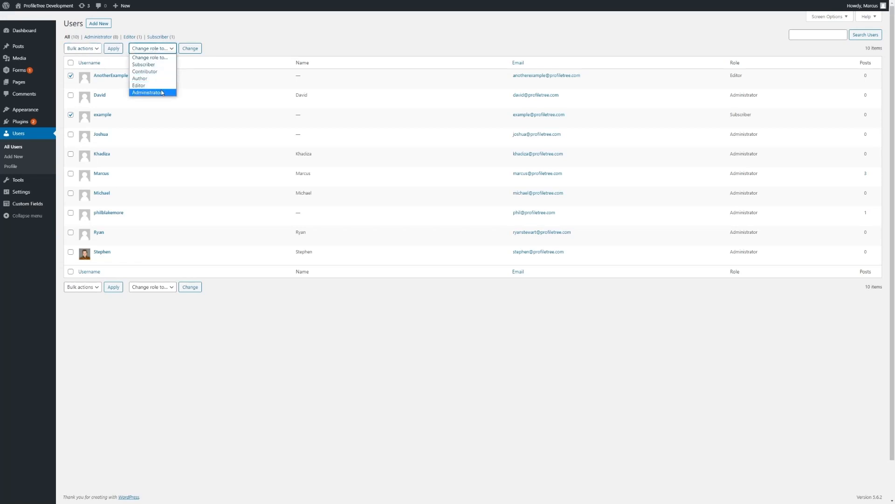
left_click(144, 71)
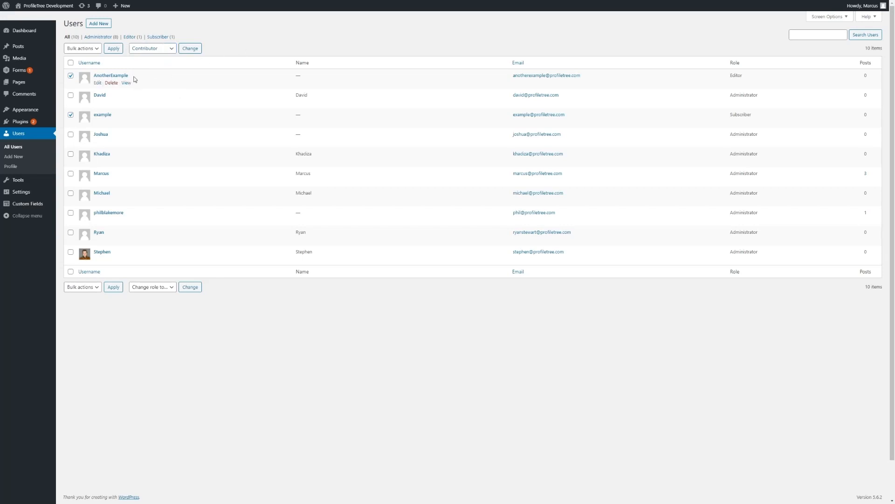
mouse_move(117, 79)
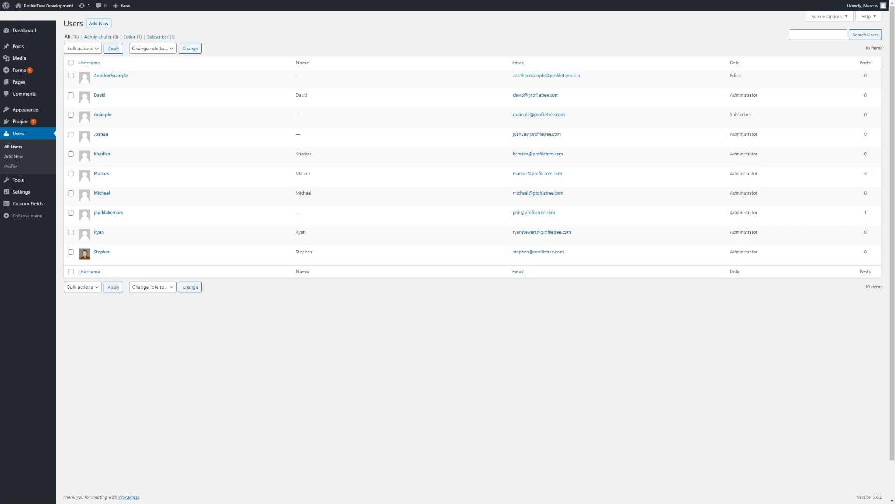
mouse_move(99, 94)
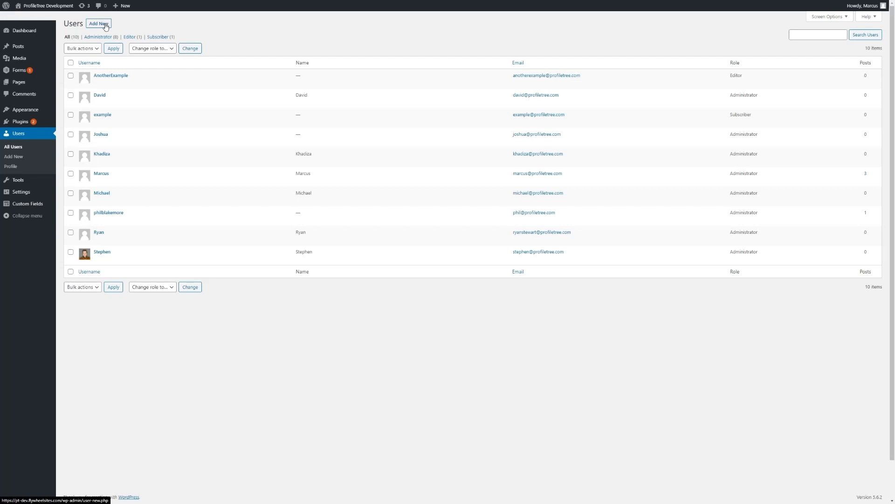
left_click(98, 23)
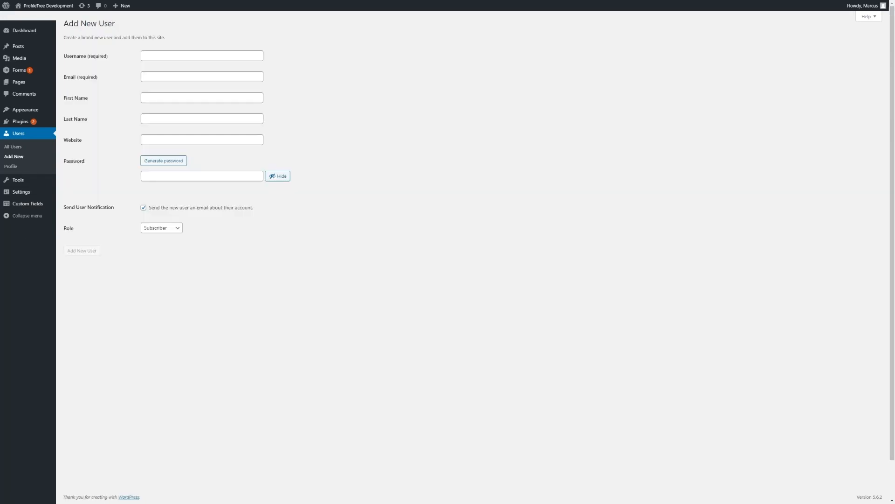
mouse_move(206, 223)
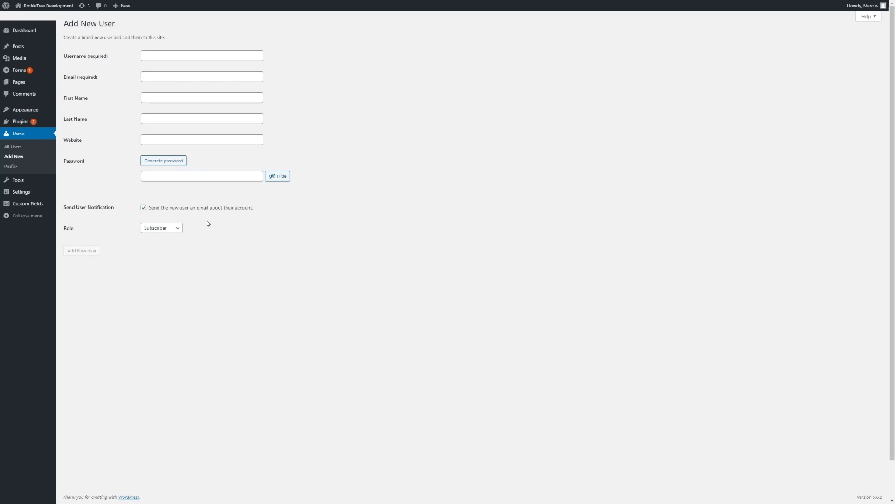
mouse_move(118, 62)
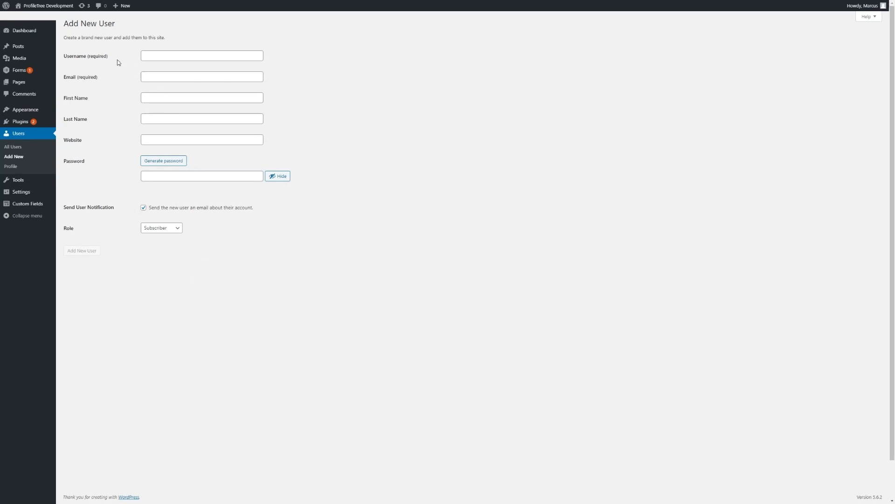
mouse_move(96, 84)
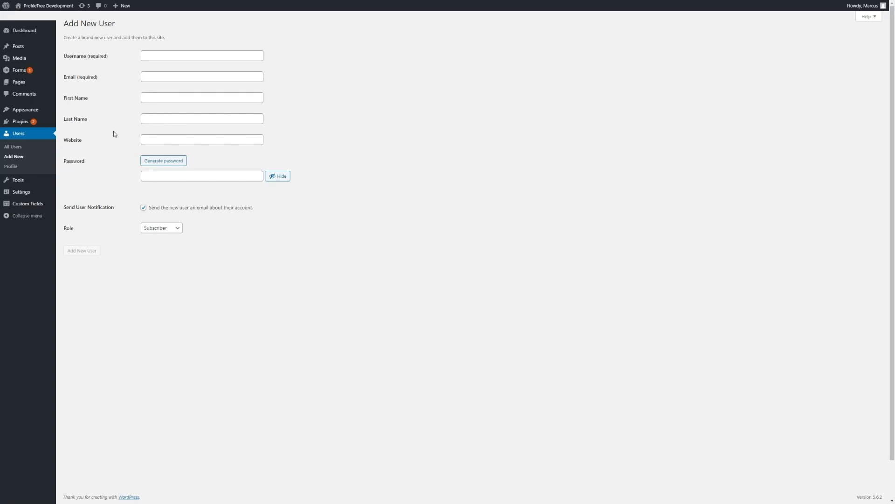
mouse_move(116, 129)
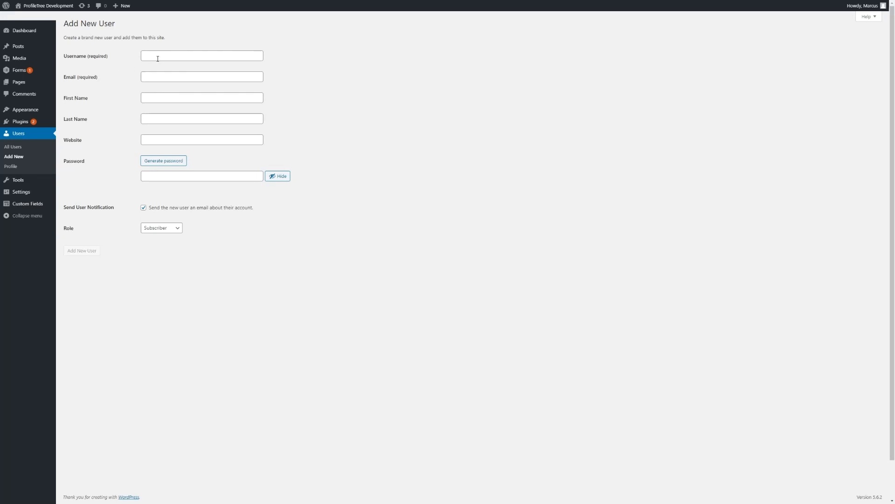
type("example1")
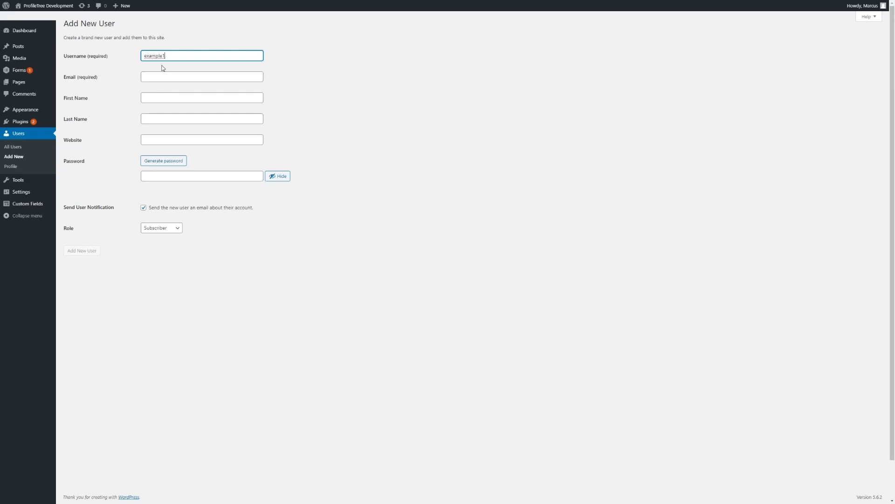
type("233")
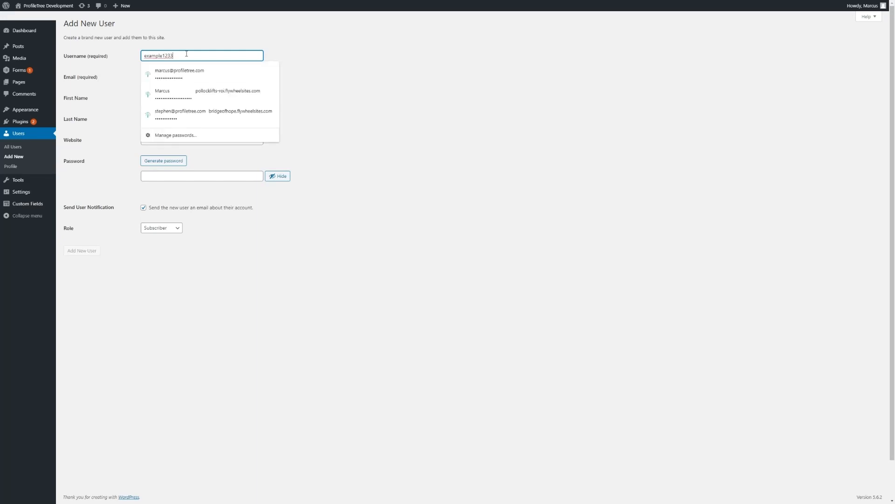
left_click(201, 76)
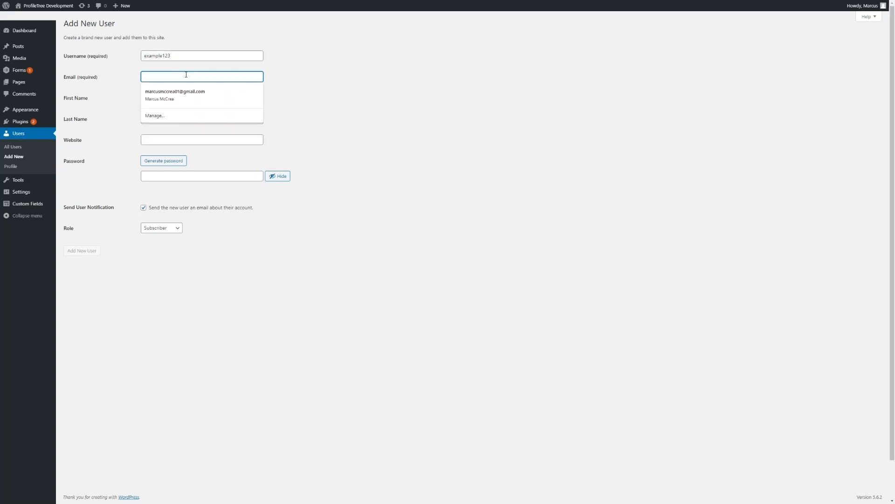
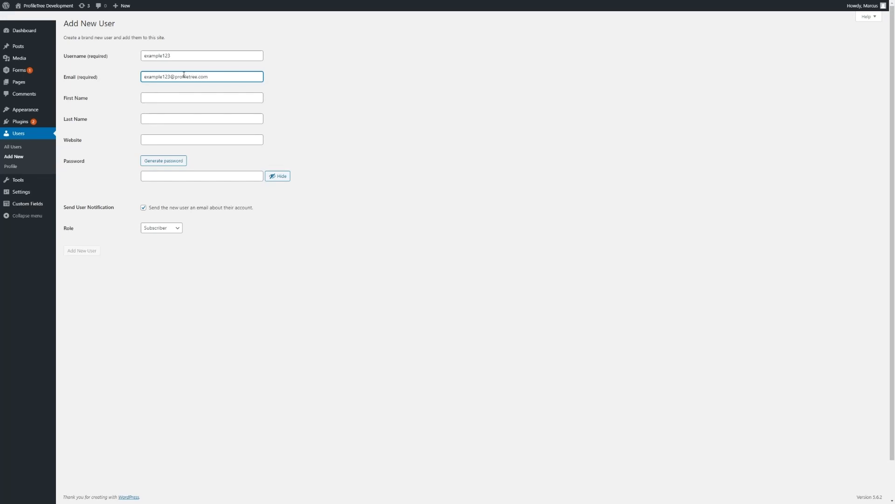
mouse_move(189, 99)
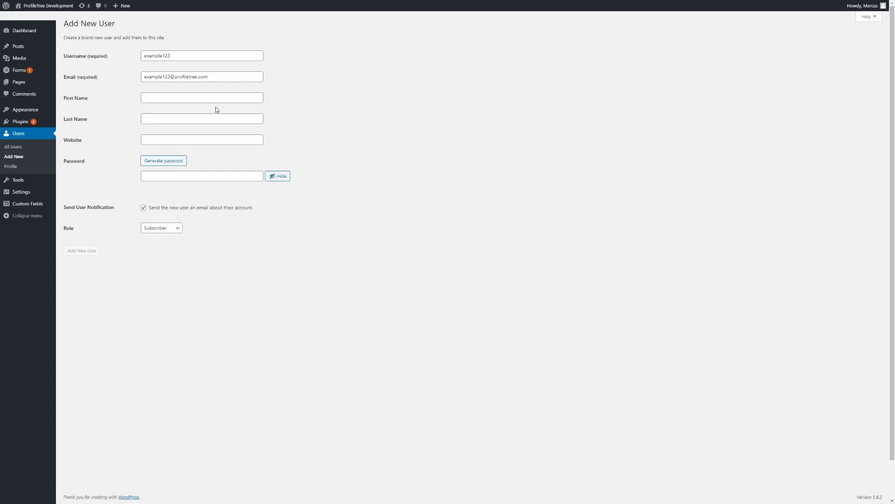
mouse_move(240, 132)
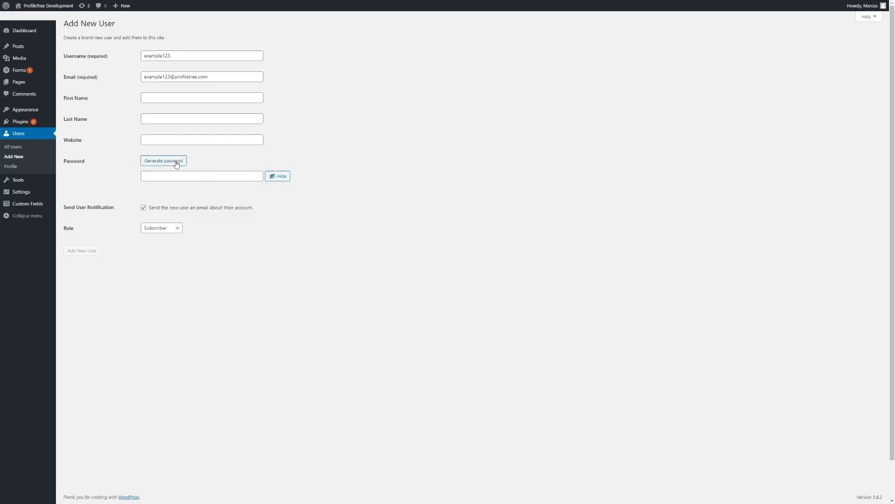
Generate a strong password for the new user and hide it
left_click(164, 160)
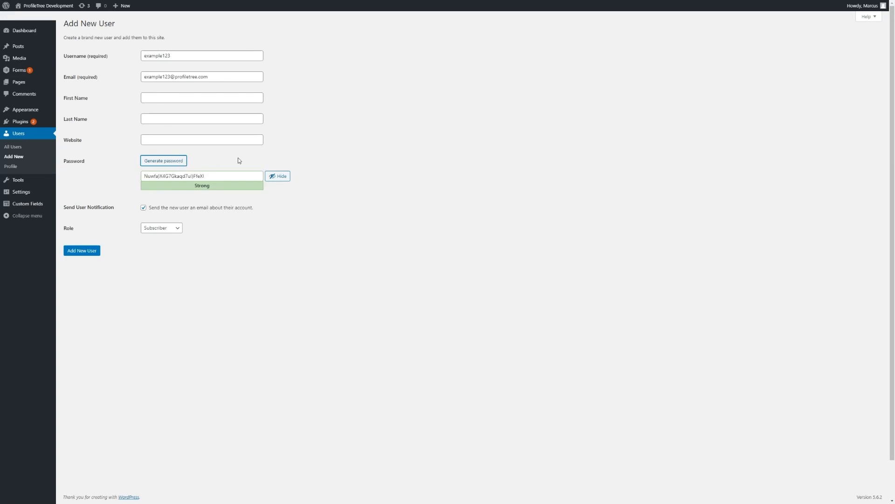
mouse_move(242, 160)
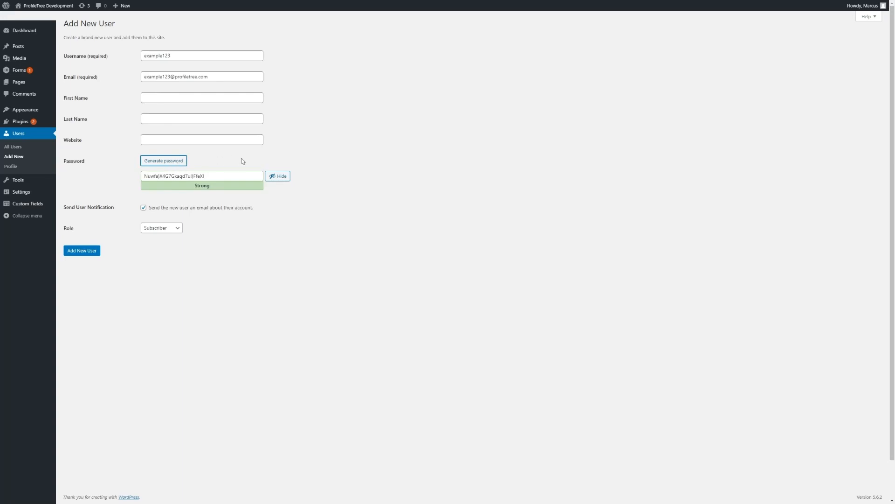
left_click(279, 176)
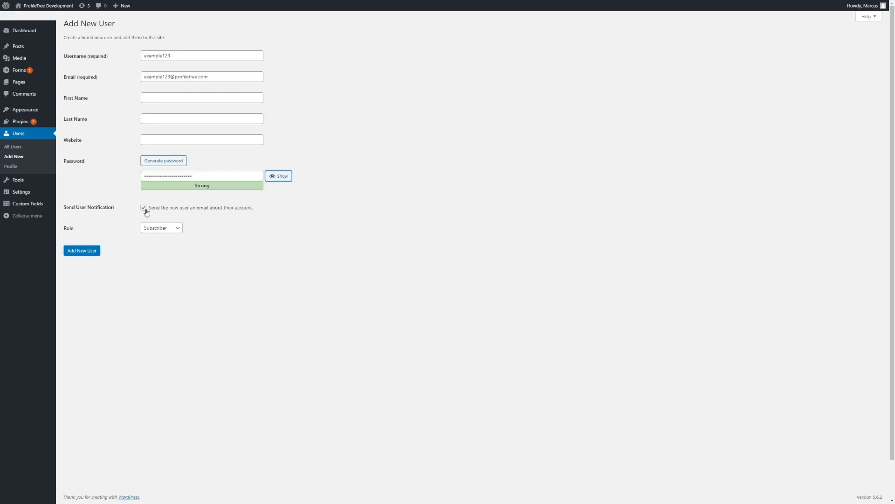
mouse_move(192, 52)
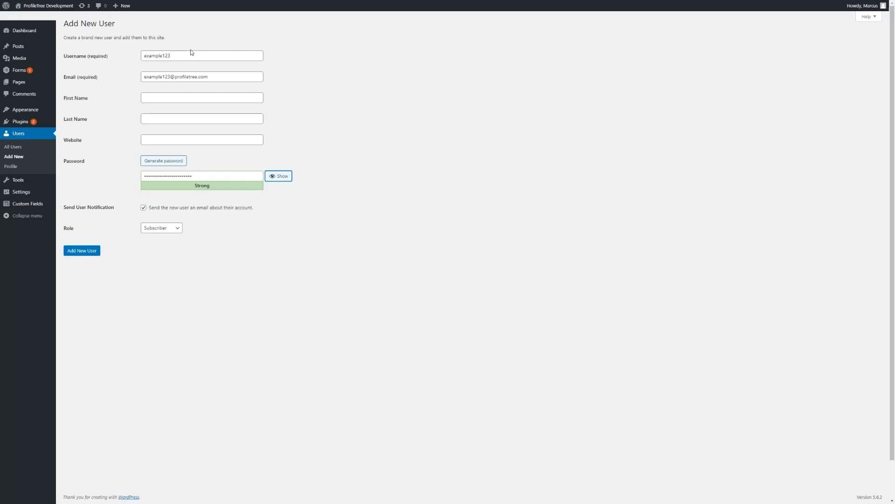
left_click(202, 77)
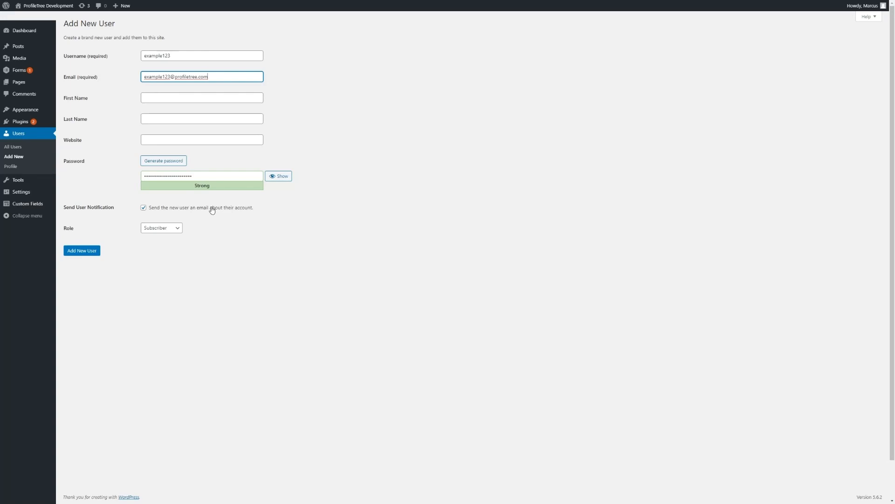
Set role to Contributor, untick Send User Notification, and add the example123 account
left_click(161, 227)
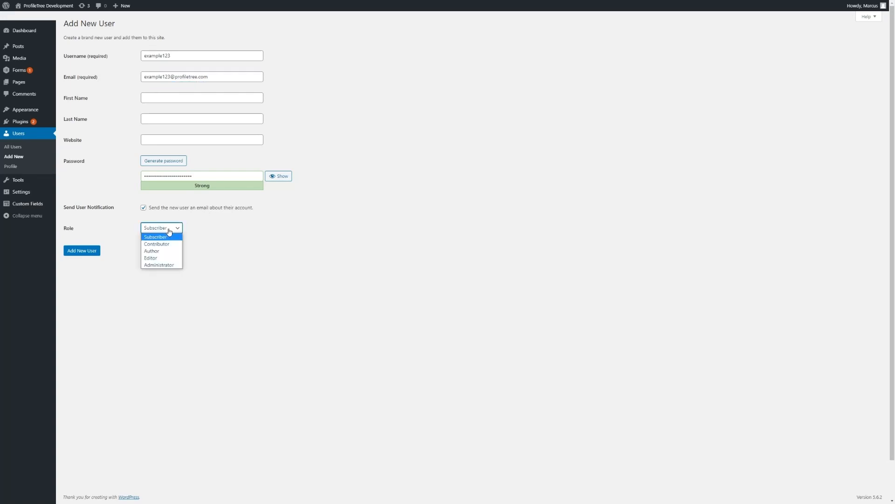
left_click(159, 265)
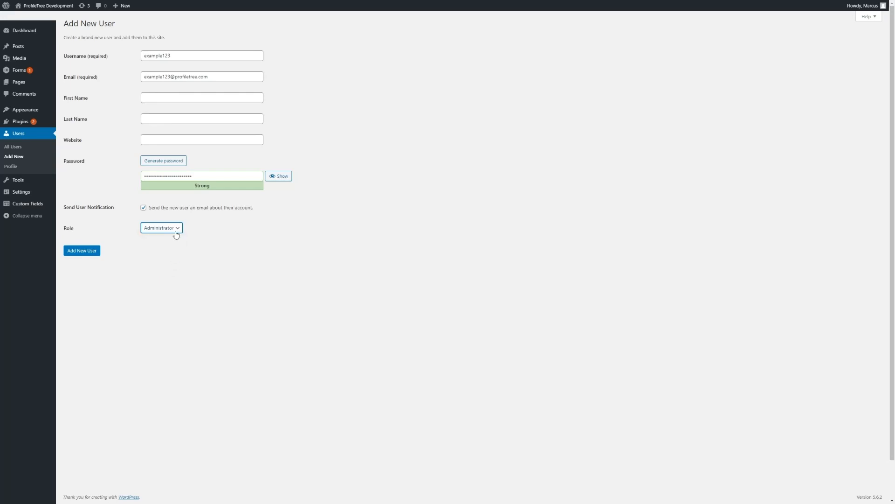
left_click(161, 228)
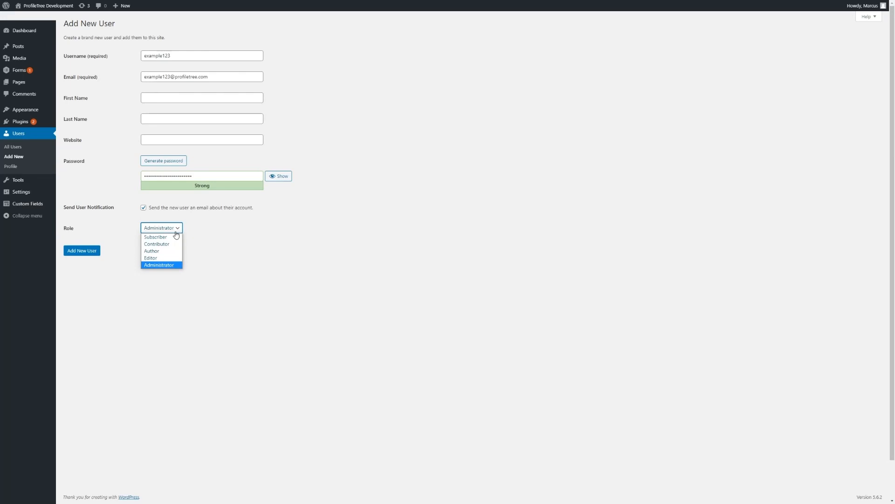
left_click(150, 257)
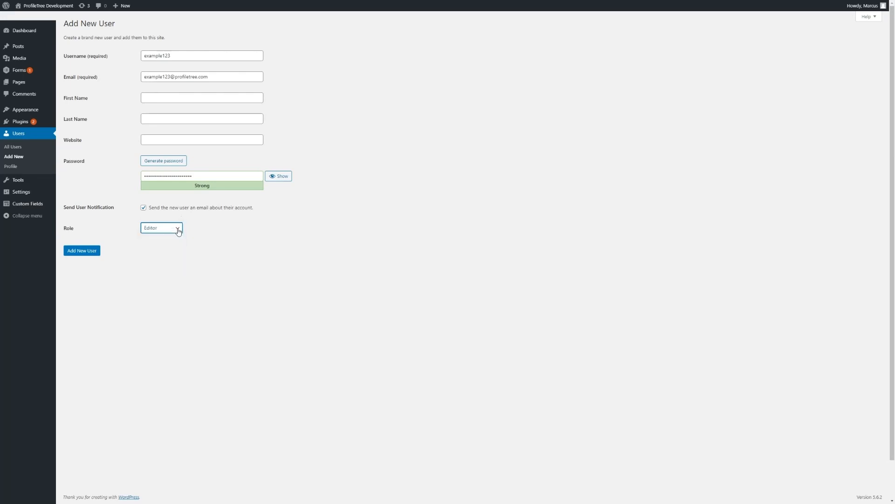
left_click(162, 229)
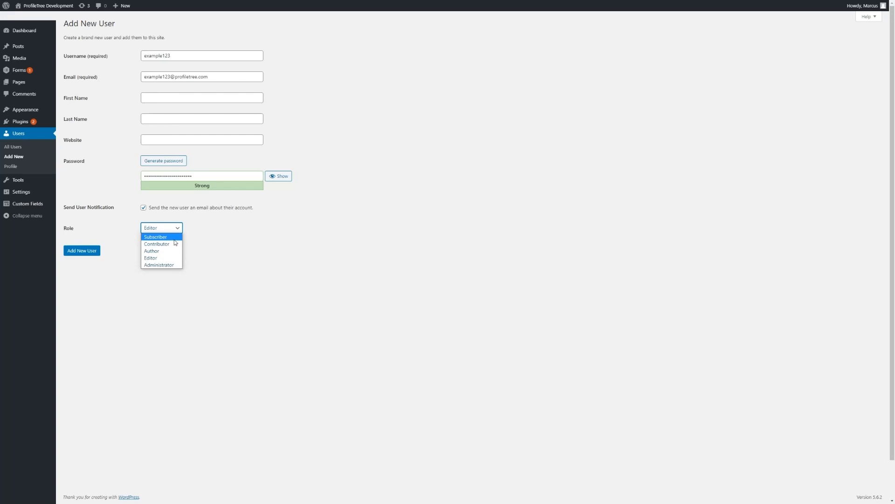
mouse_move(161, 251)
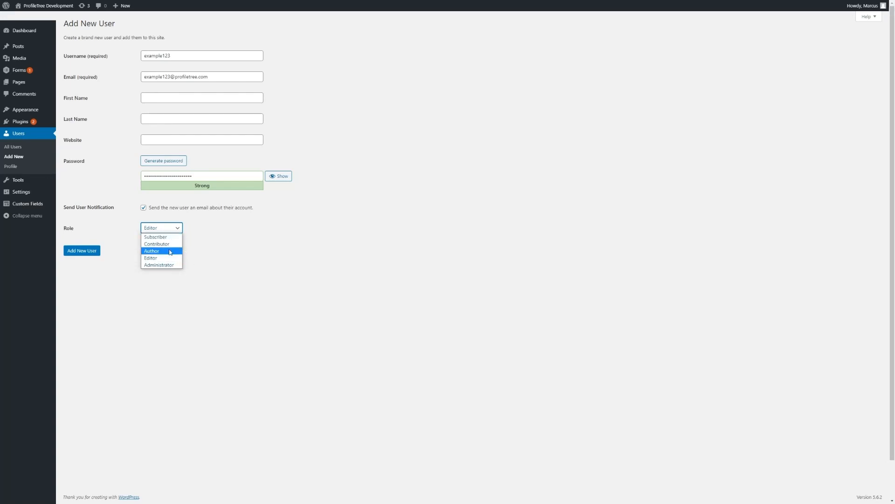
mouse_move(166, 244)
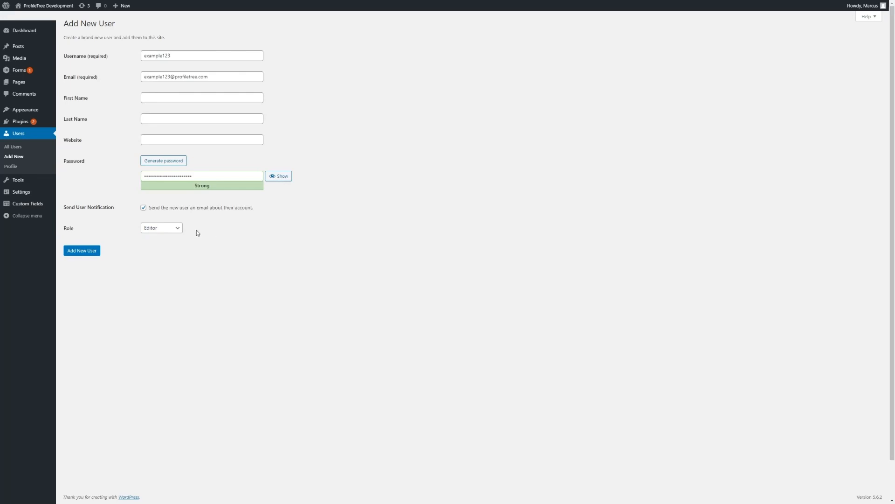
mouse_move(191, 214)
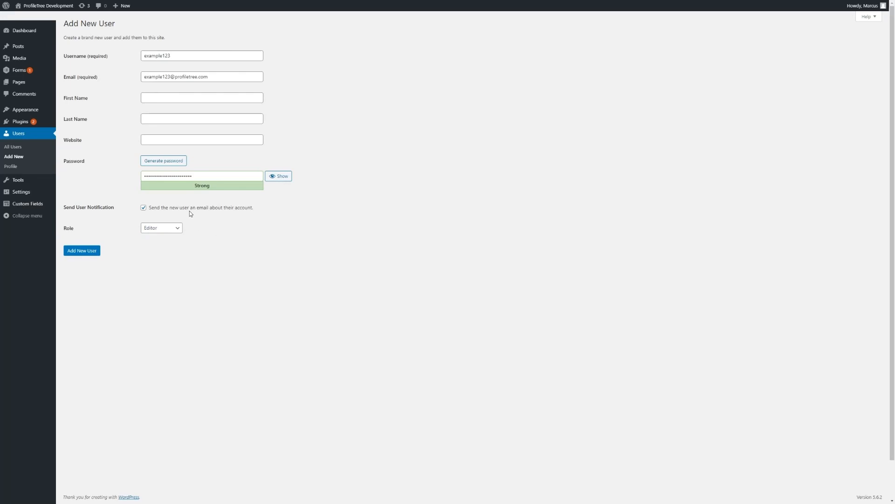
left_click(144, 207)
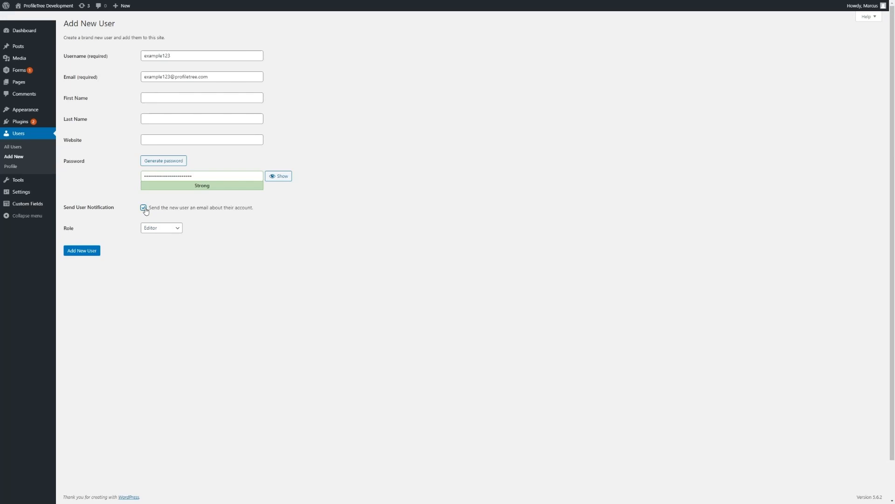
left_click(161, 227)
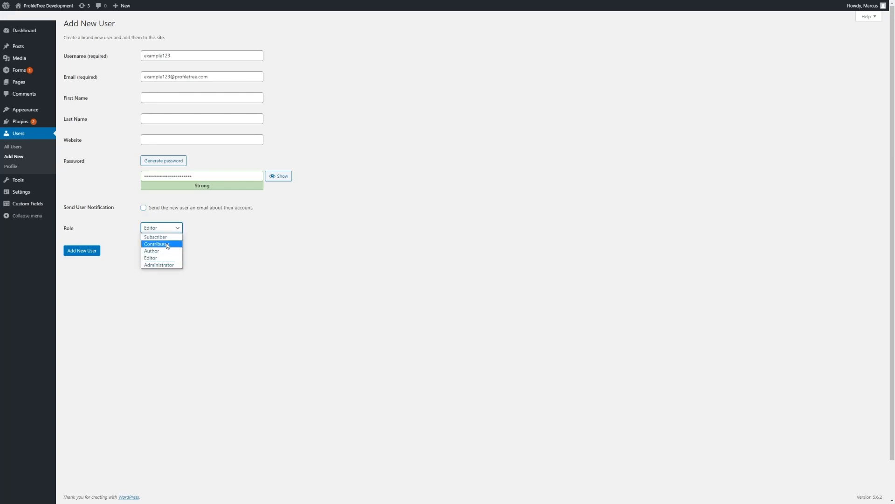
left_click(155, 244)
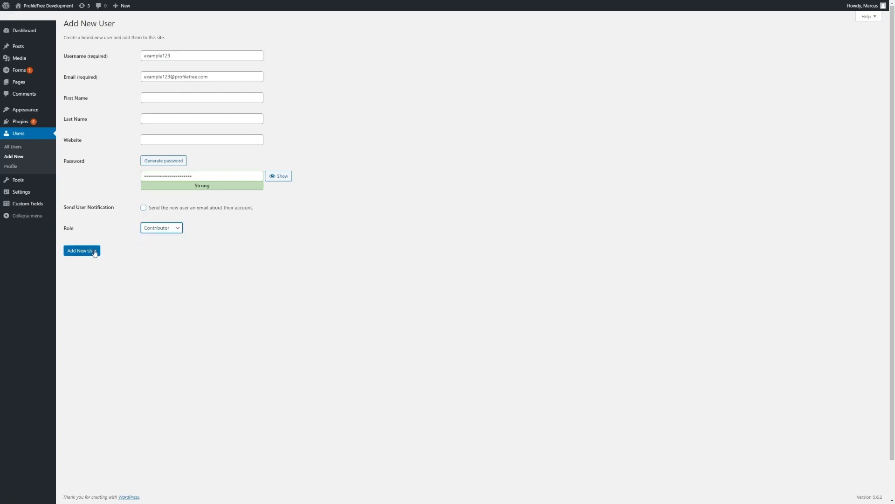
left_click(81, 250)
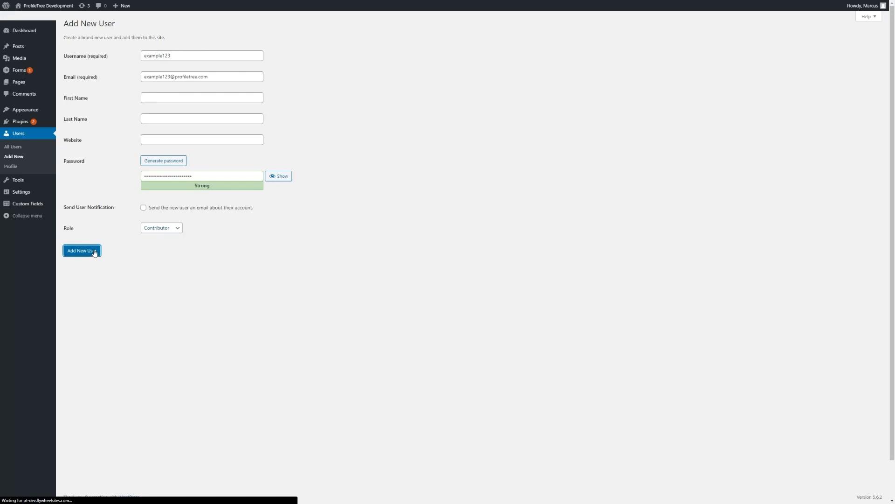
left_click(81, 250)
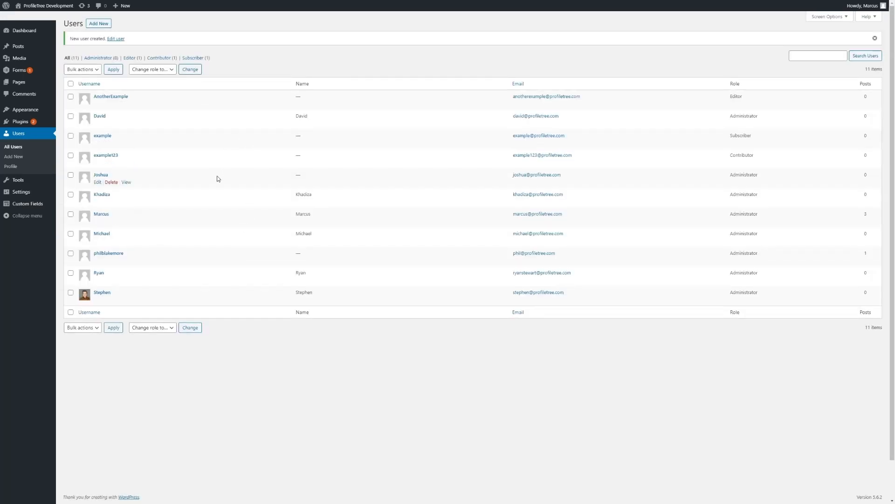
mouse_move(115, 160)
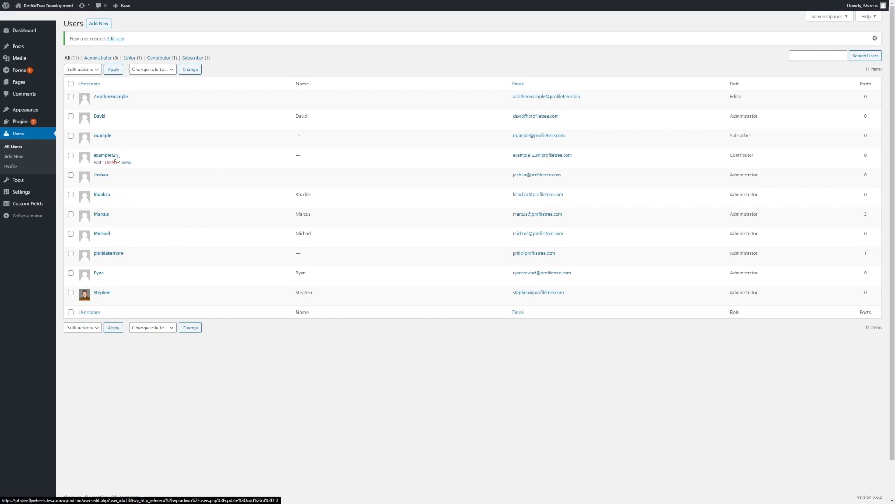
Dismiss the 'New user created' notice on the Users list
left_click(97, 163)
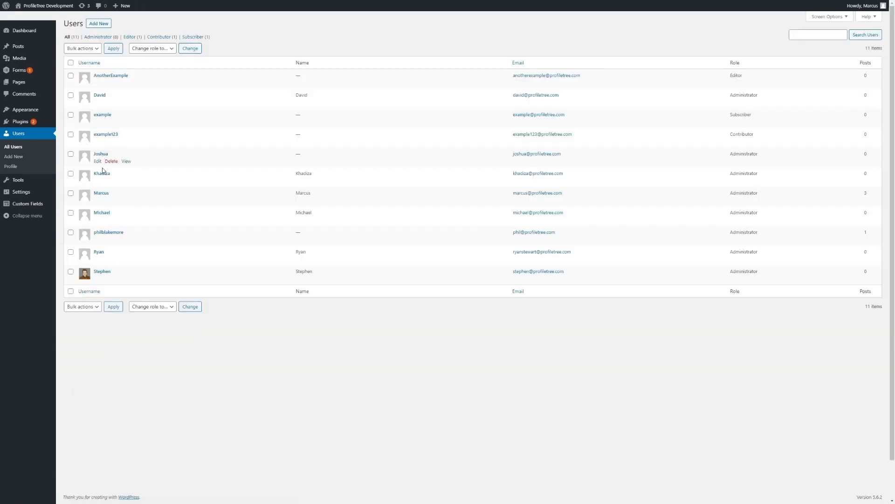
mouse_move(105, 133)
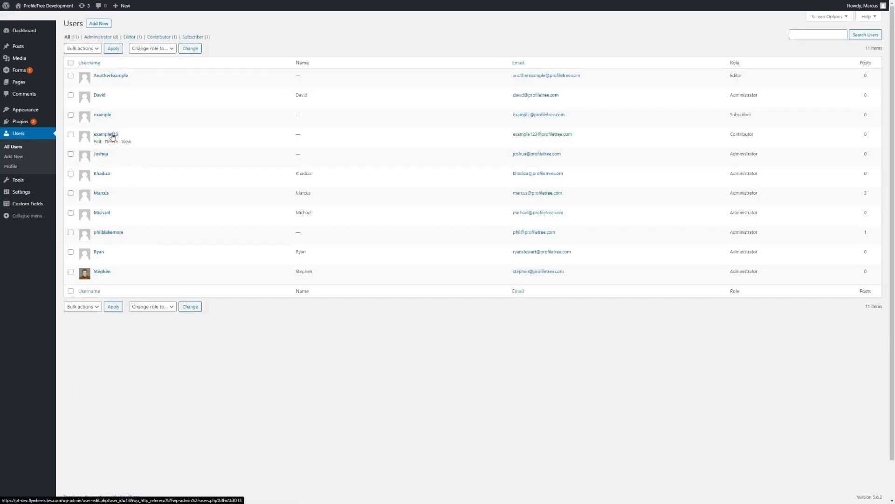
left_click(104, 134)
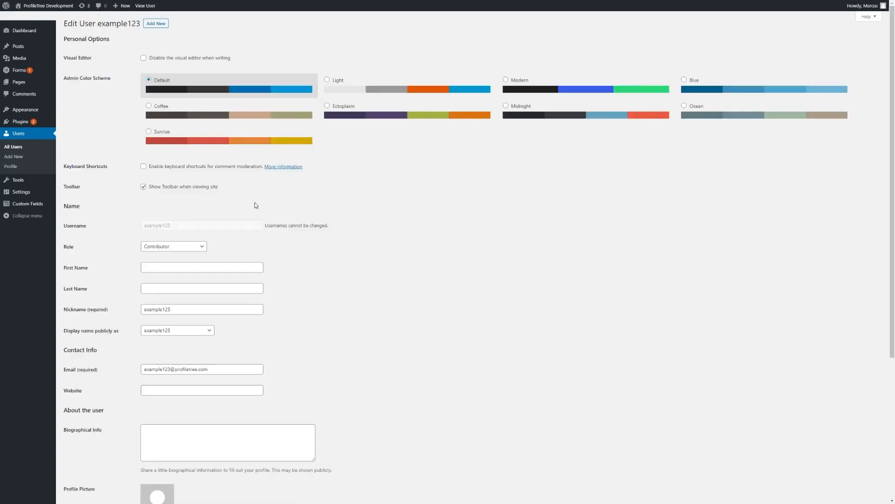
scroll("down", 3)
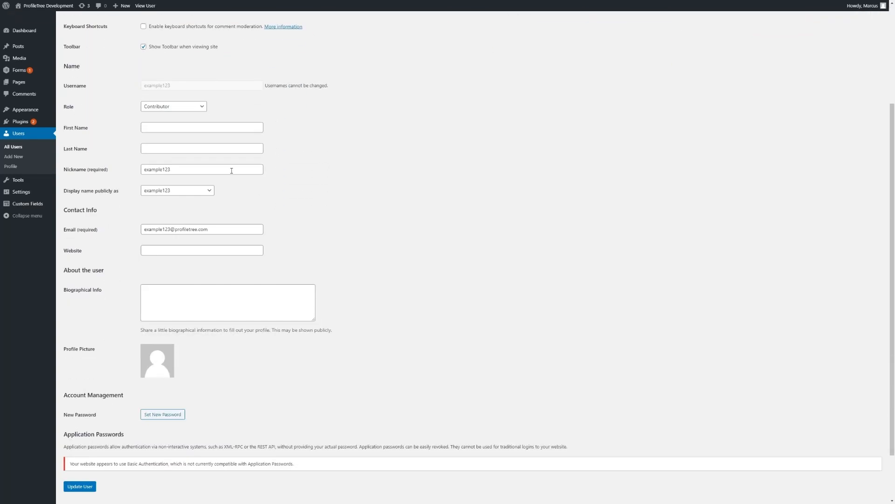
mouse_move(282, 209)
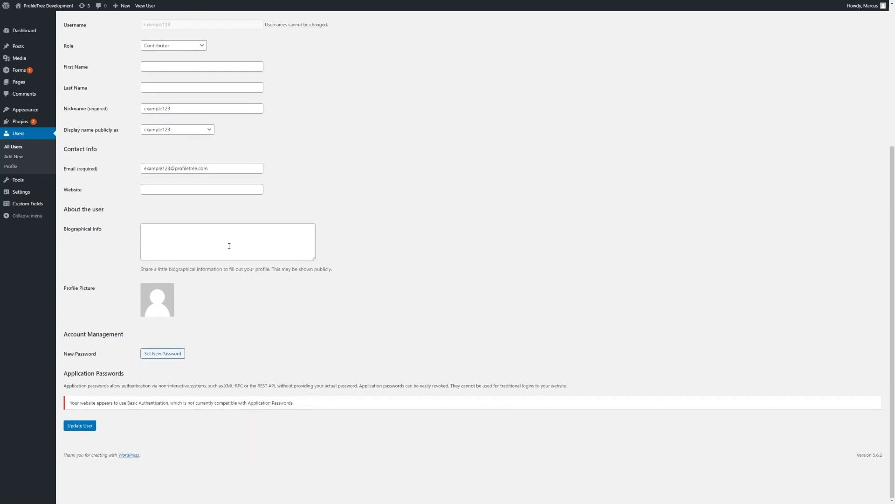
mouse_move(139, 306)
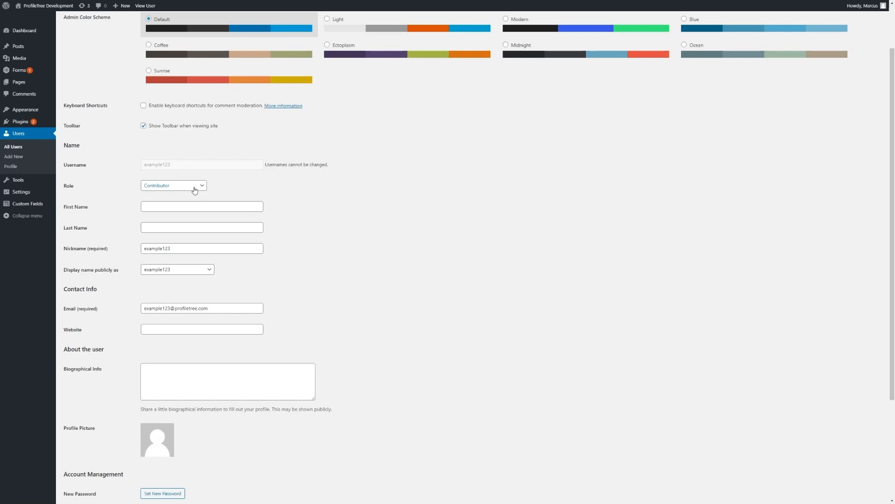
mouse_move(242, 227)
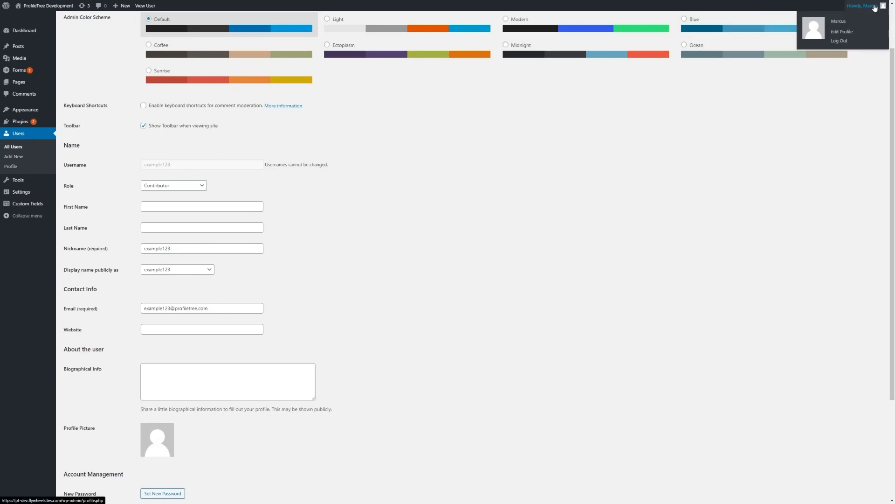
left_click(177, 270)
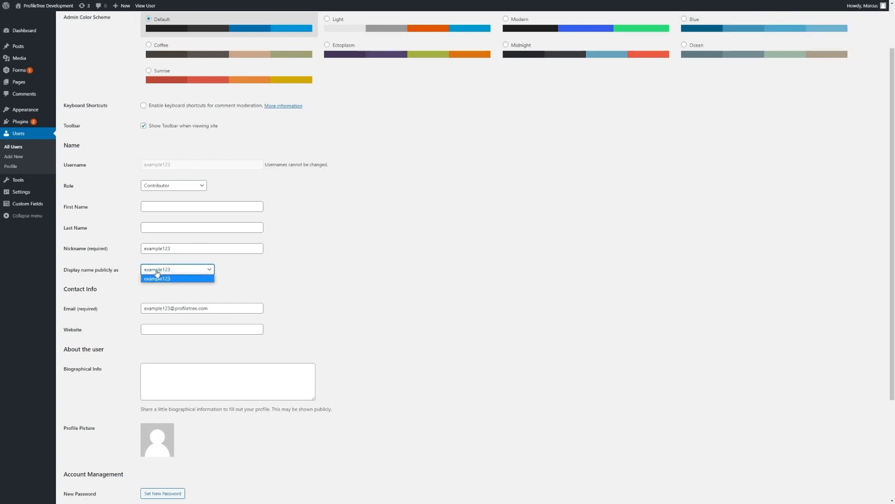
left_click(156, 279)
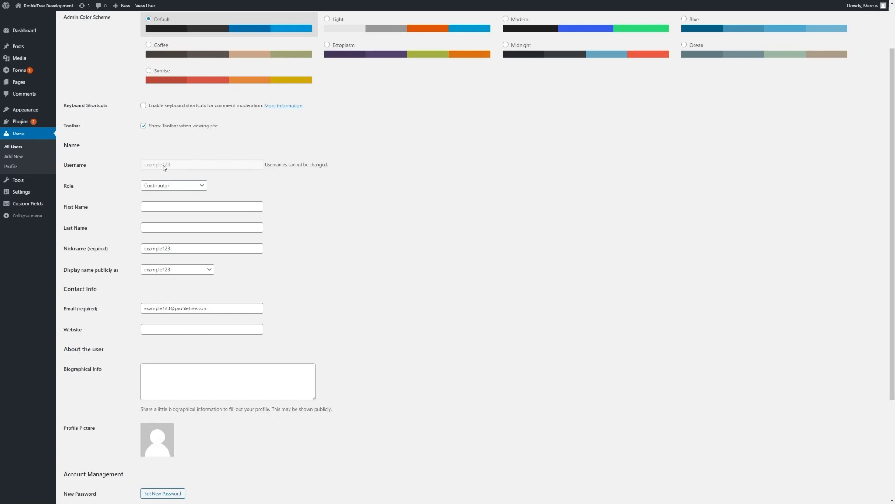
scroll("down", 3)
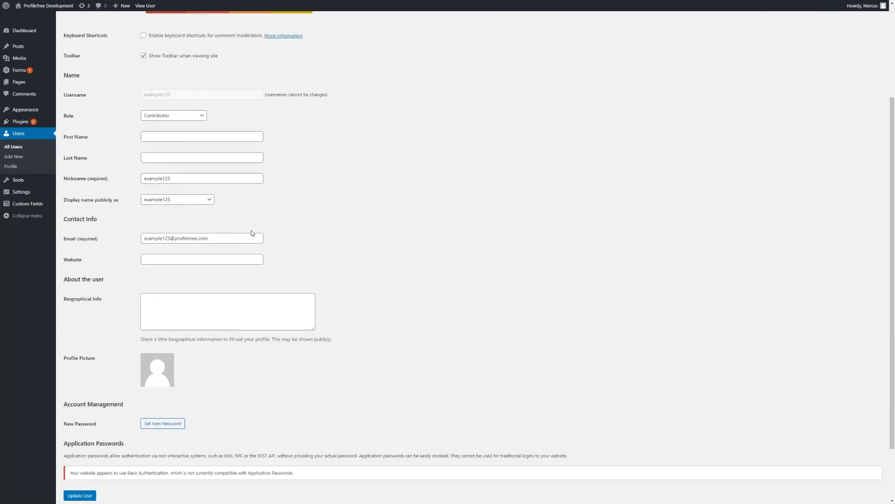
scroll("down", 3)
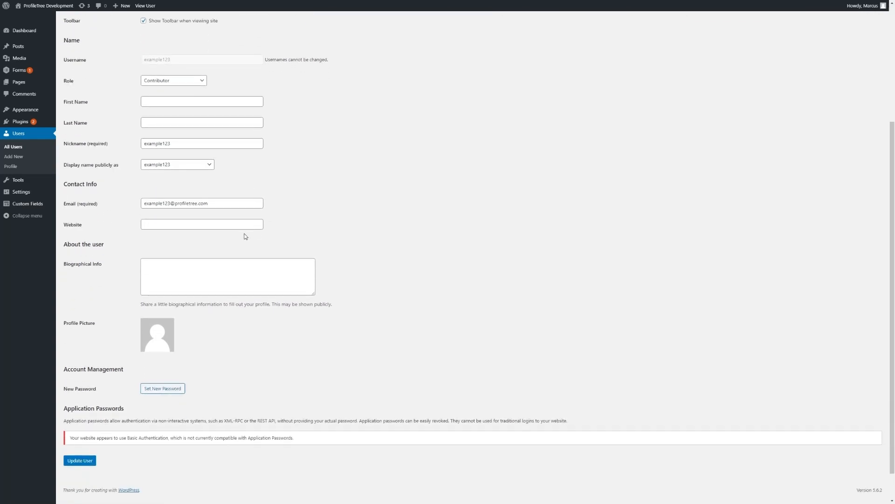
scroll("down", 3)
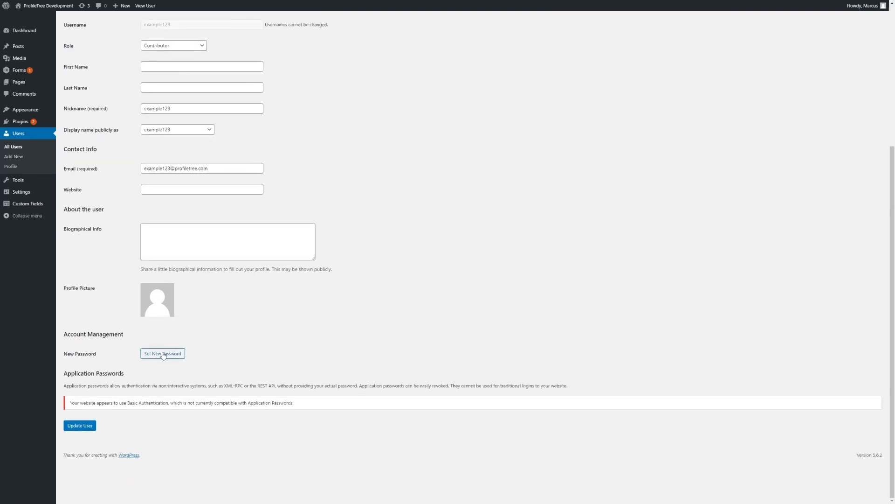
Generate a new password for example123, update the user, and return to All Users
left_click(162, 353)
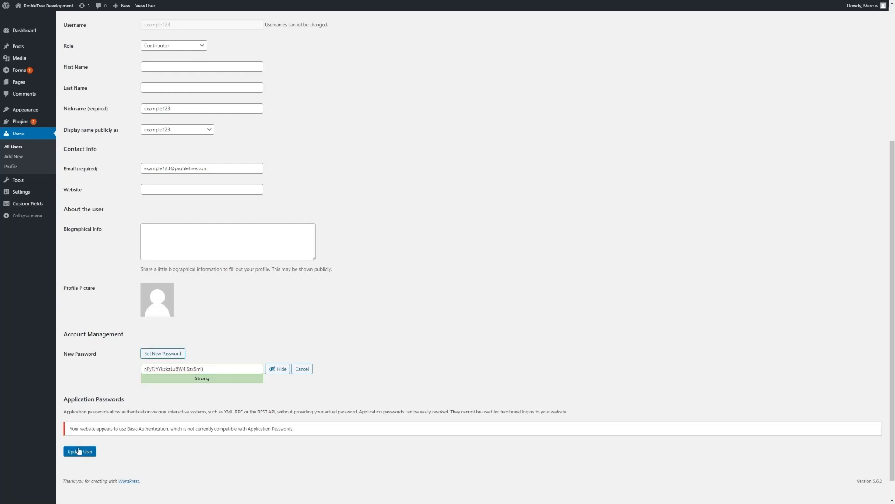
left_click(79, 451)
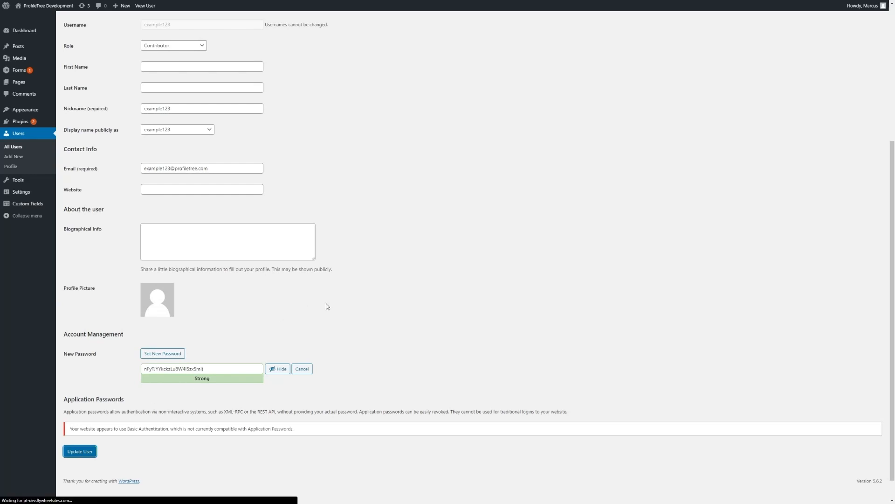
left_click(79, 451)
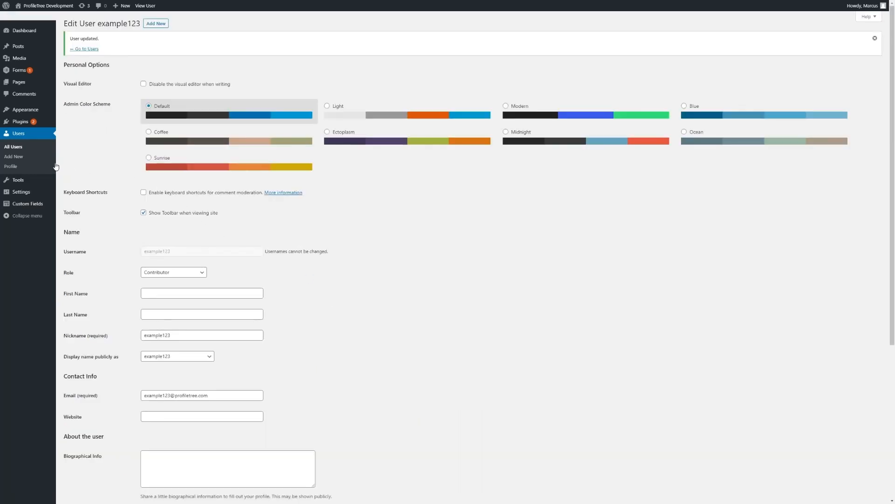
left_click(12, 147)
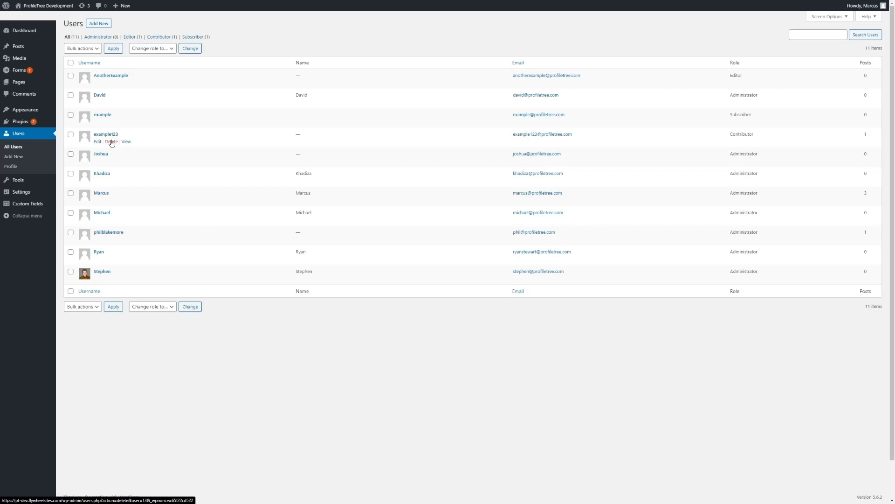
Delete example123, attributing all its content to the user 'example', and confirm
left_click(110, 141)
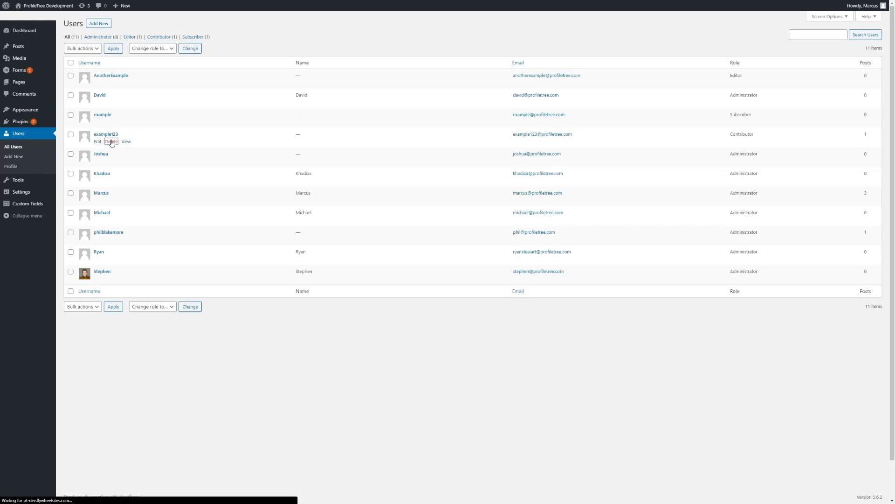
left_click(111, 141)
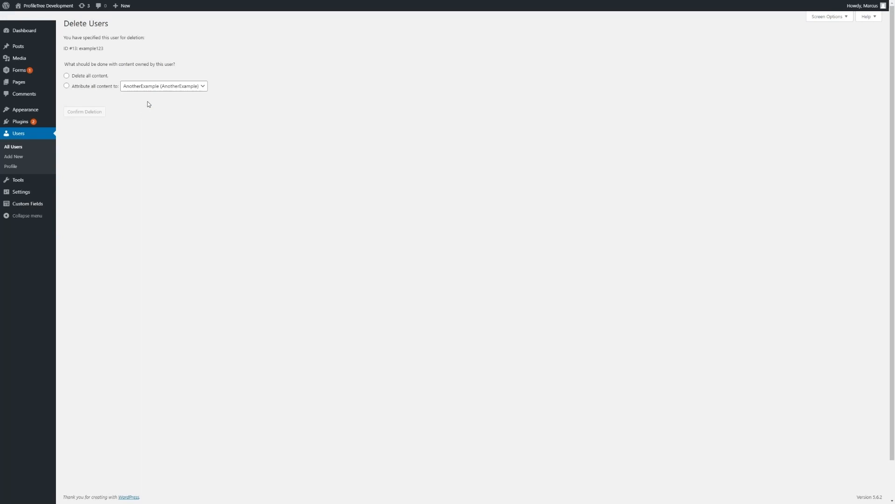
mouse_move(125, 94)
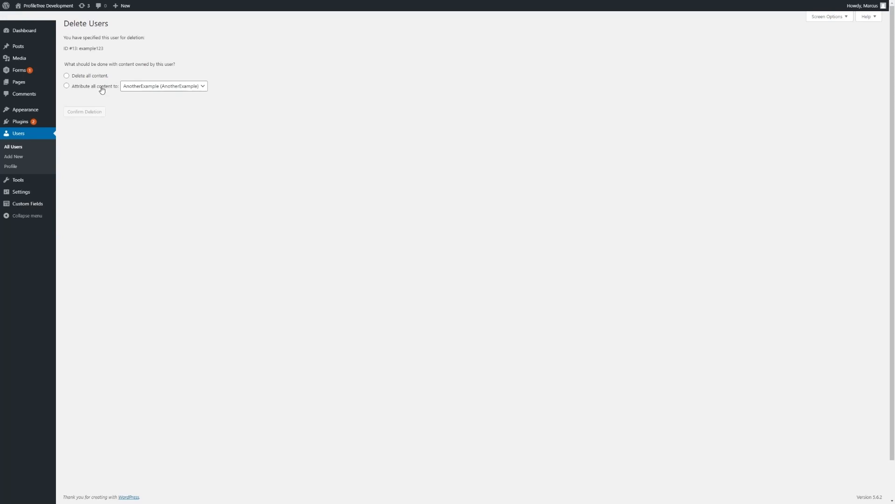
left_click(66, 86)
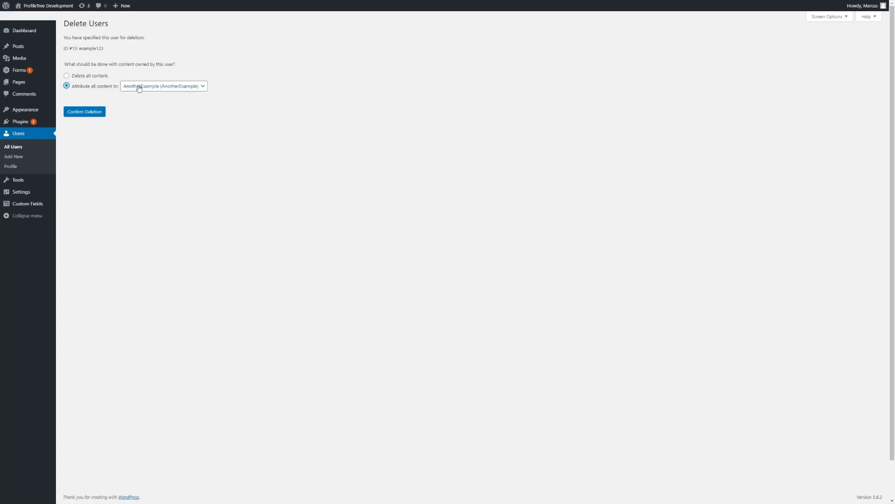
left_click(66, 76)
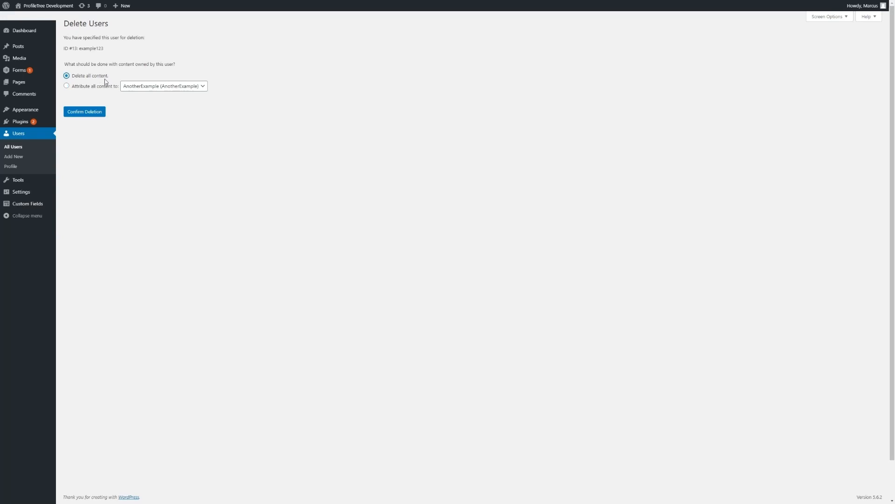
left_click(66, 86)
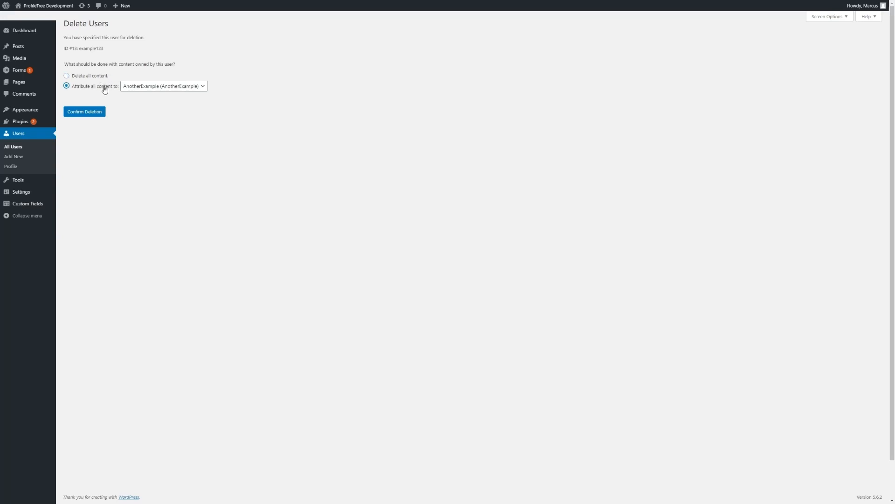
mouse_move(114, 89)
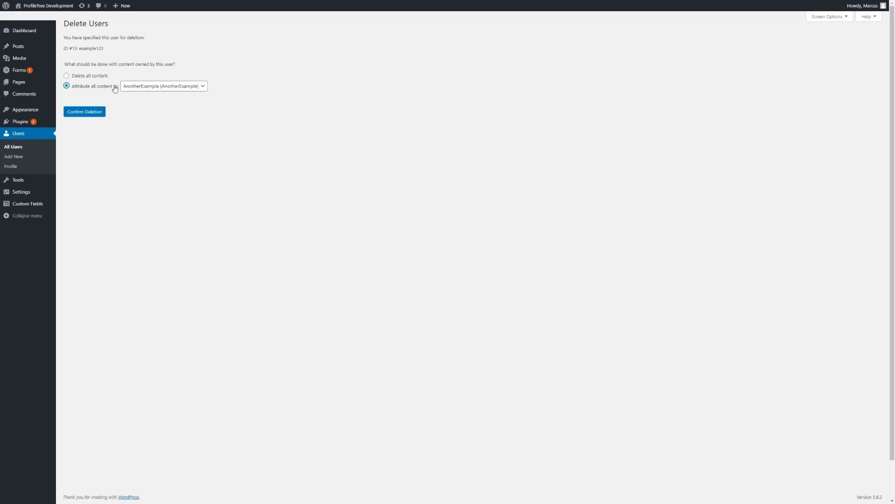
left_click(163, 86)
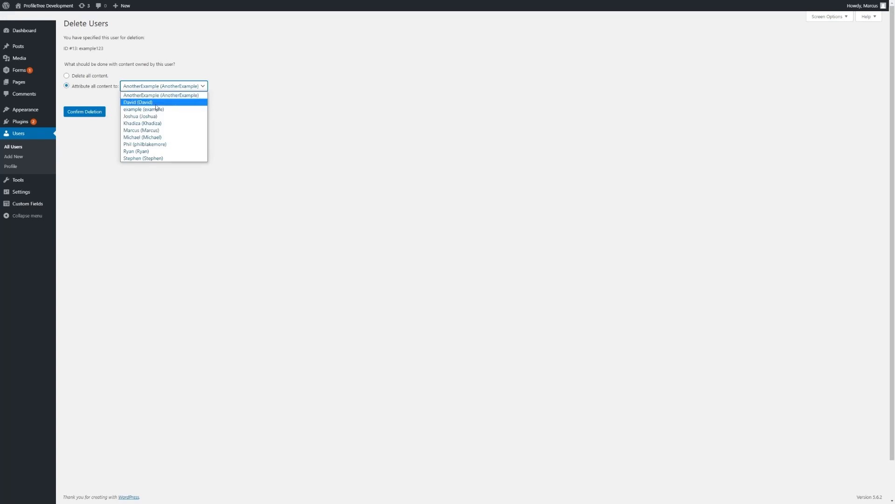
mouse_move(158, 109)
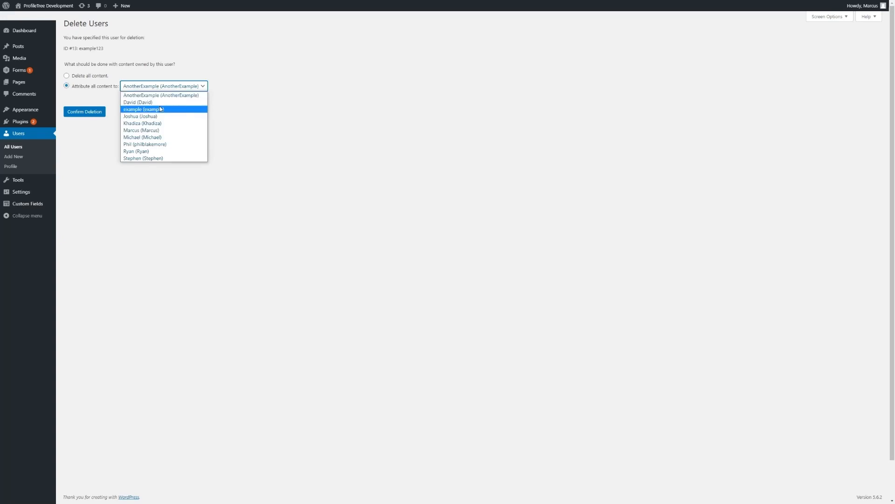
left_click(160, 109)
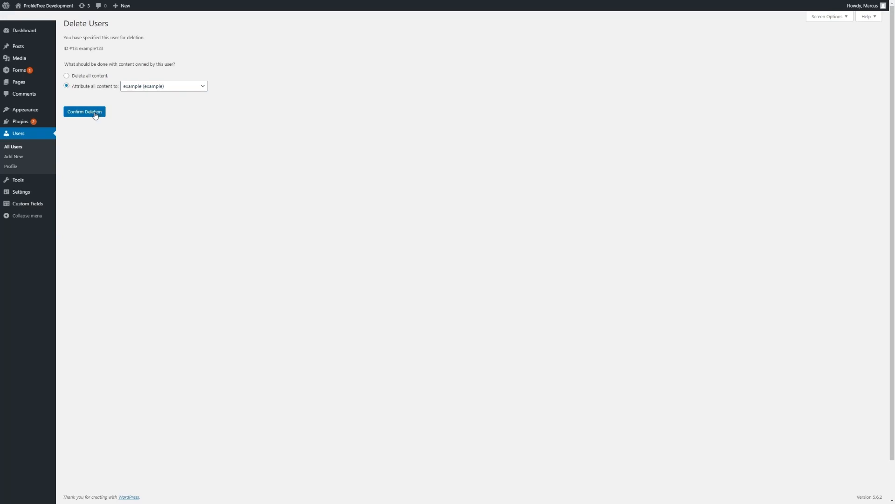
left_click(84, 111)
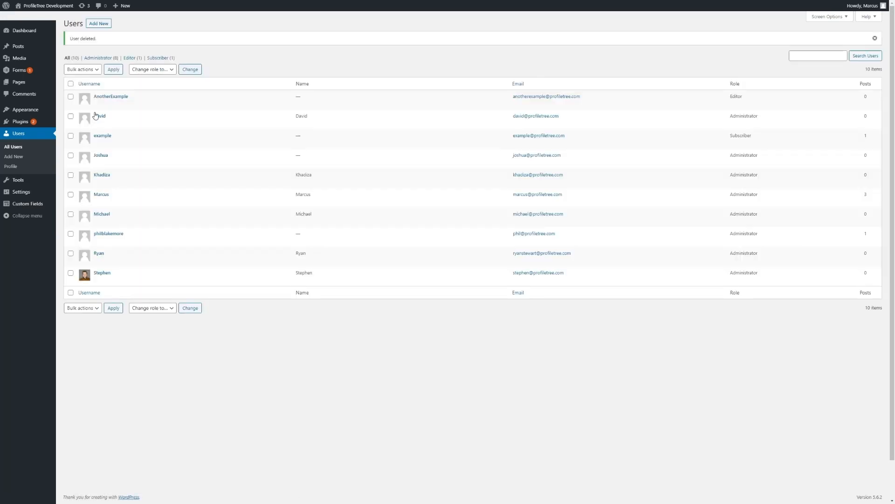
mouse_move(138, 108)
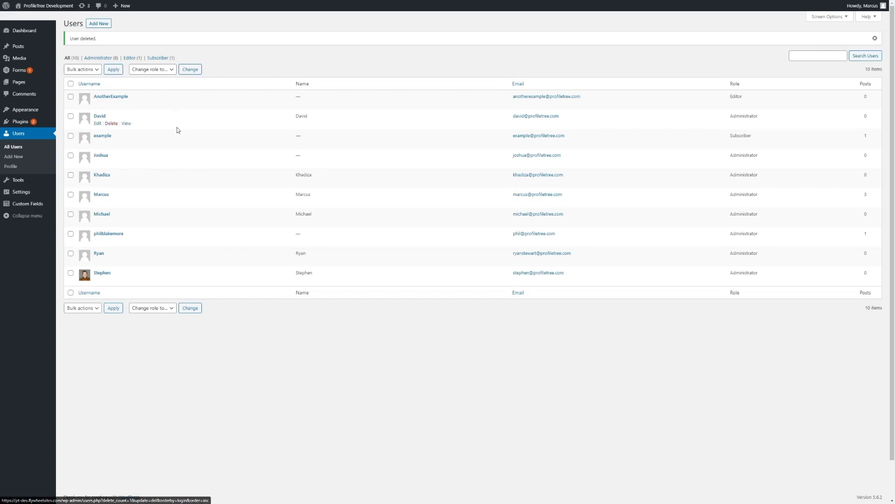
mouse_move(185, 133)
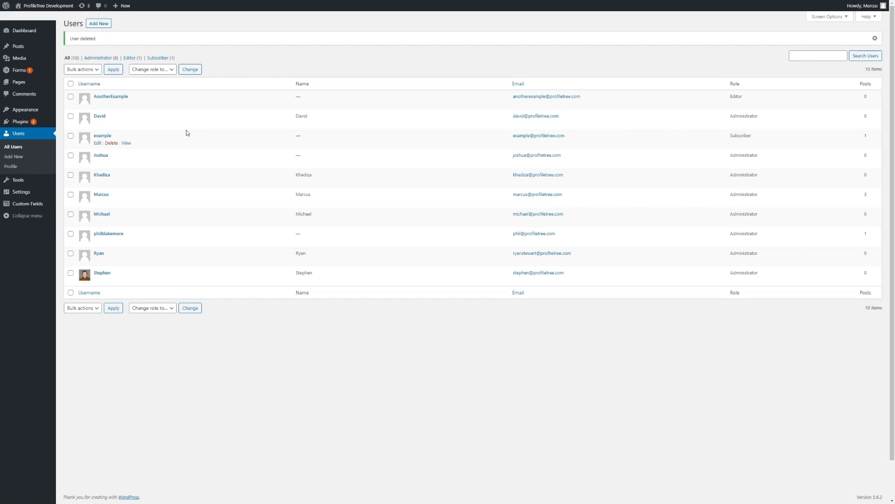